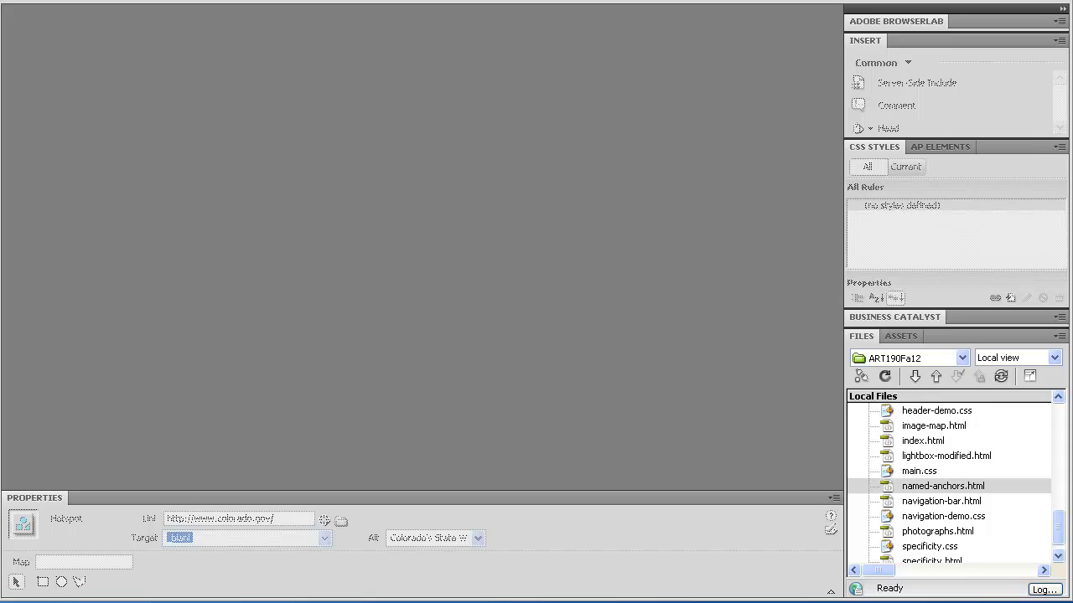
Step: Open image-map.html from the Files panel, showing the US map with state hotspots
left_click(943, 515)
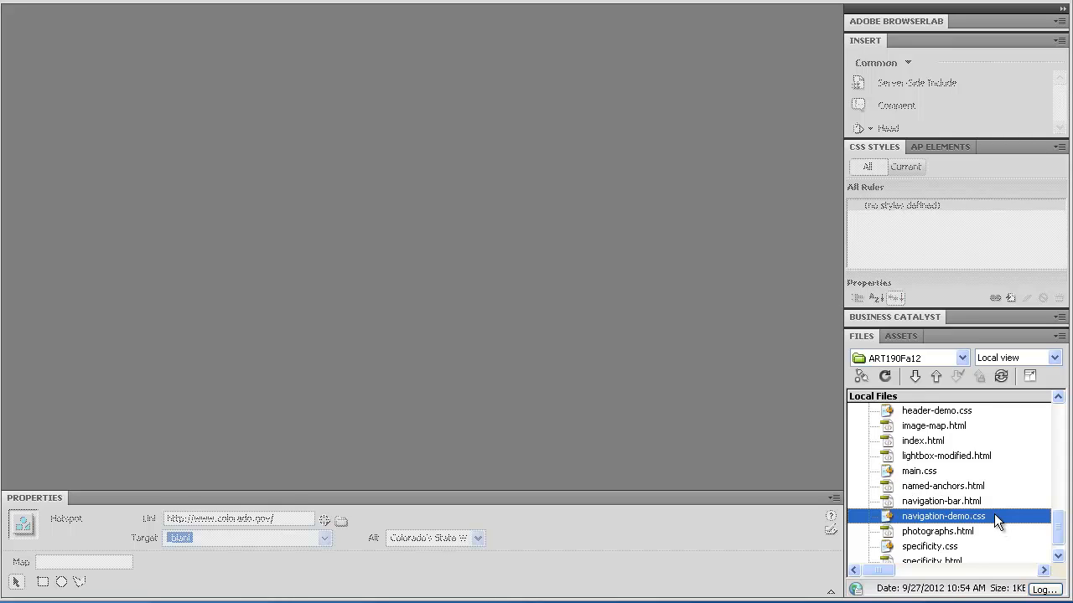
left_click(933, 426)
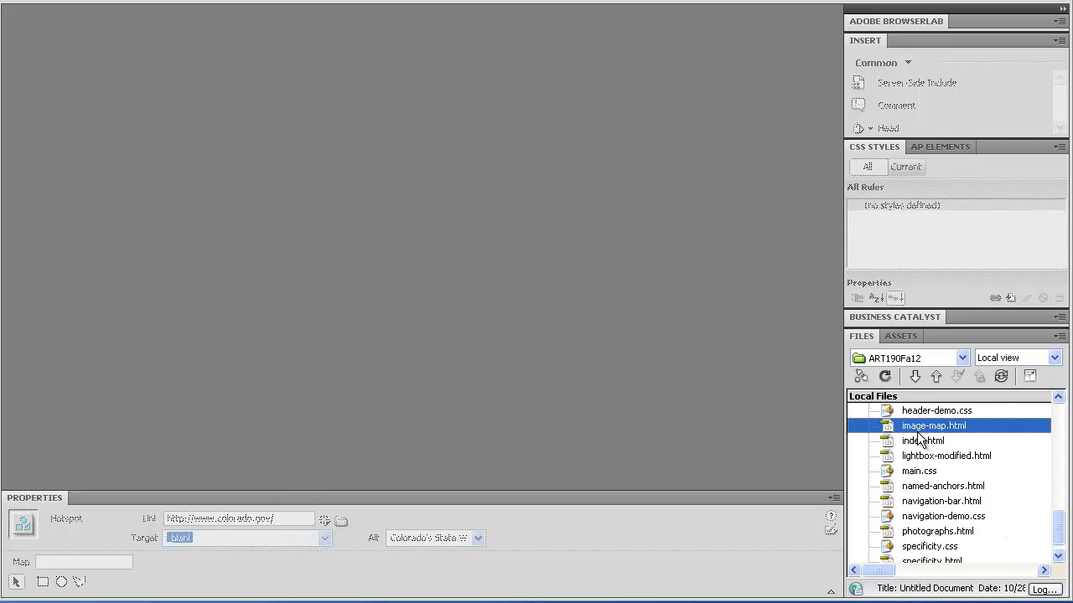
double_click(922, 440)
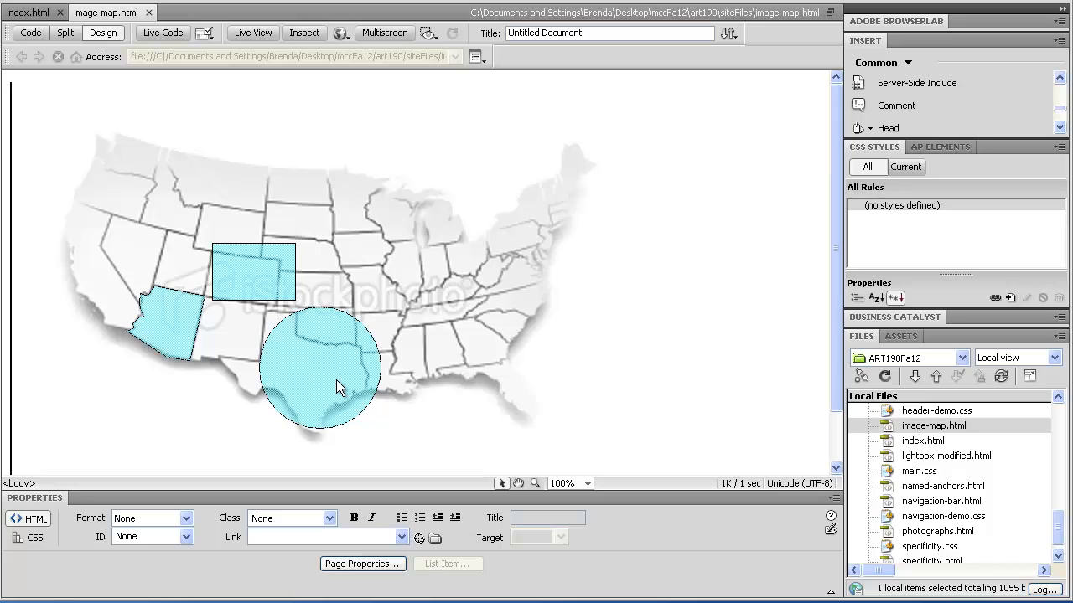
left_click(340, 385)
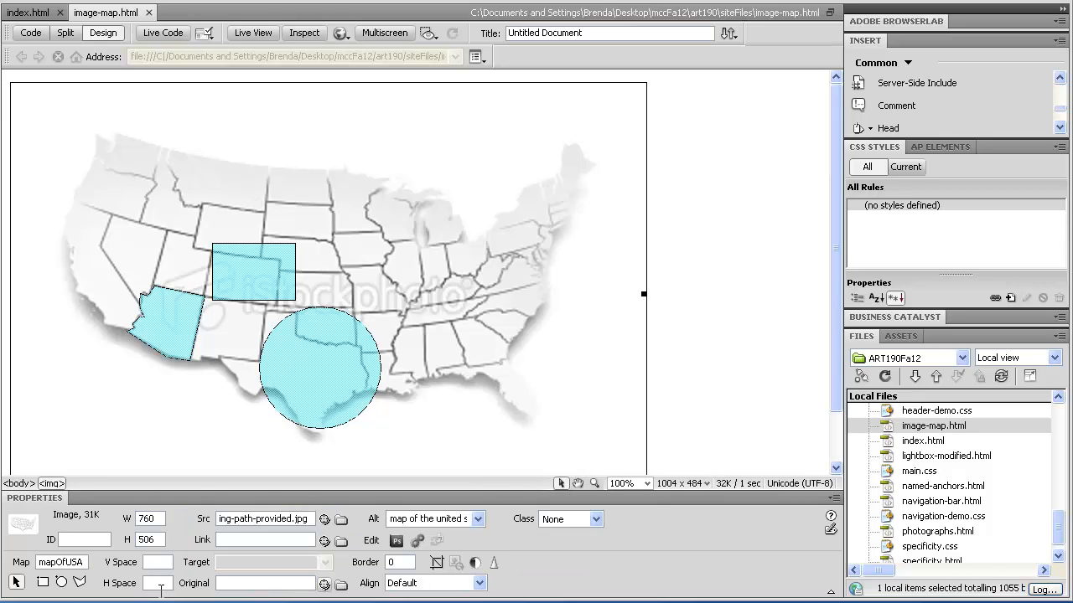
left_click(149, 518)
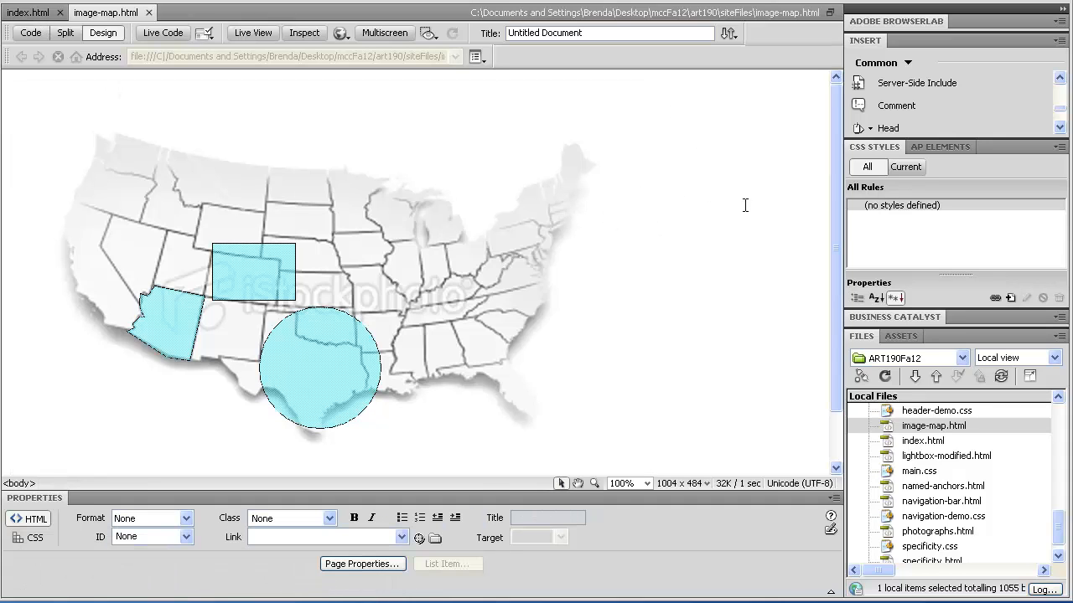
mouse_move(331, 256)
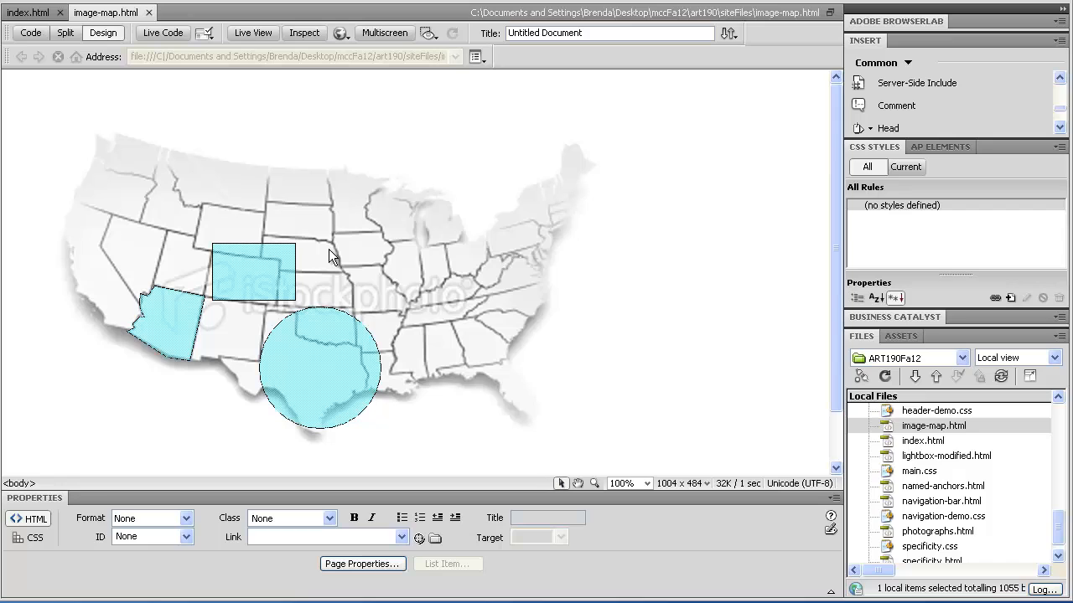
left_click(331, 268)
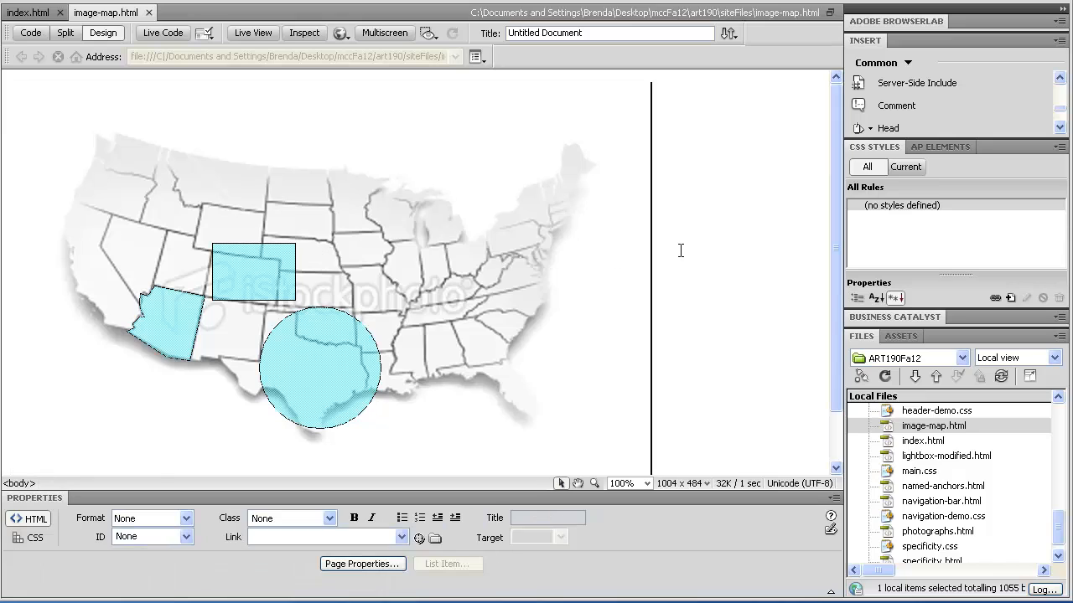
mouse_move(698, 221)
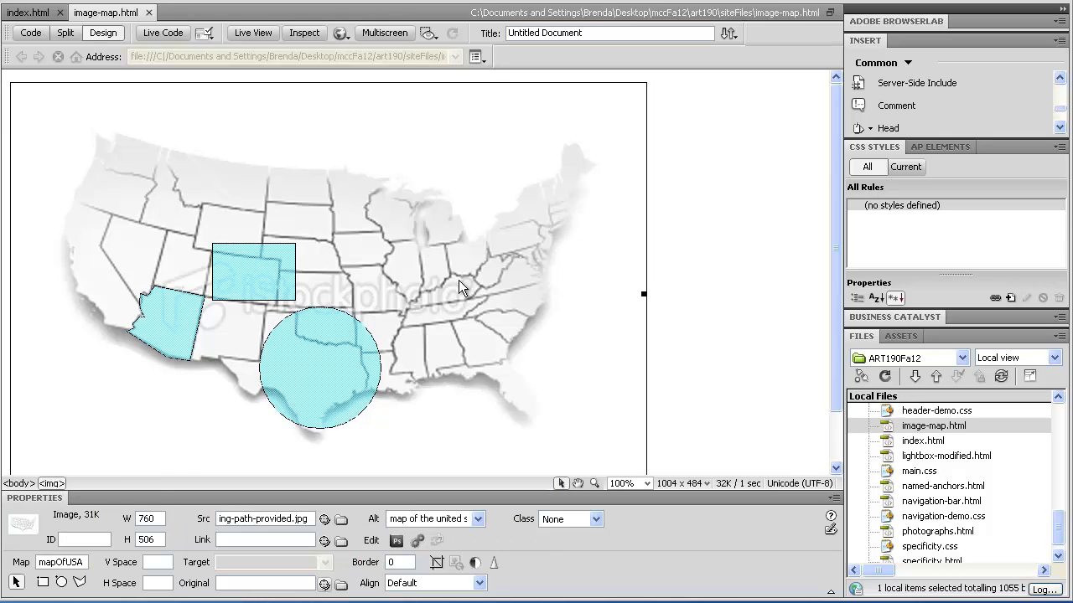
left_click(717, 277)
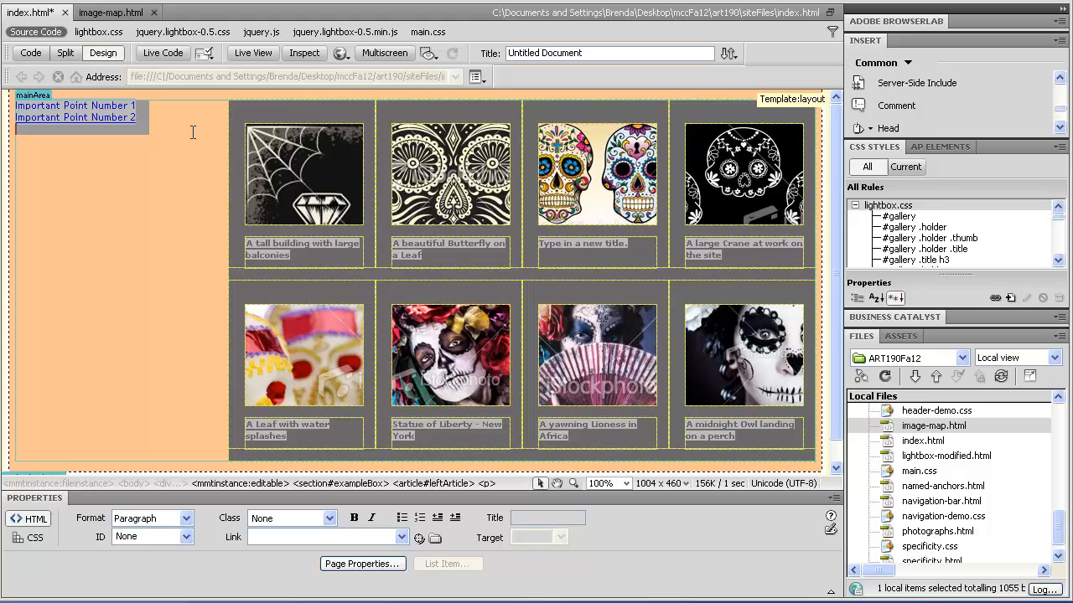
Step: Type the line 'A Map of the USA' below Important Point Number 2 in index.html
type("The M")
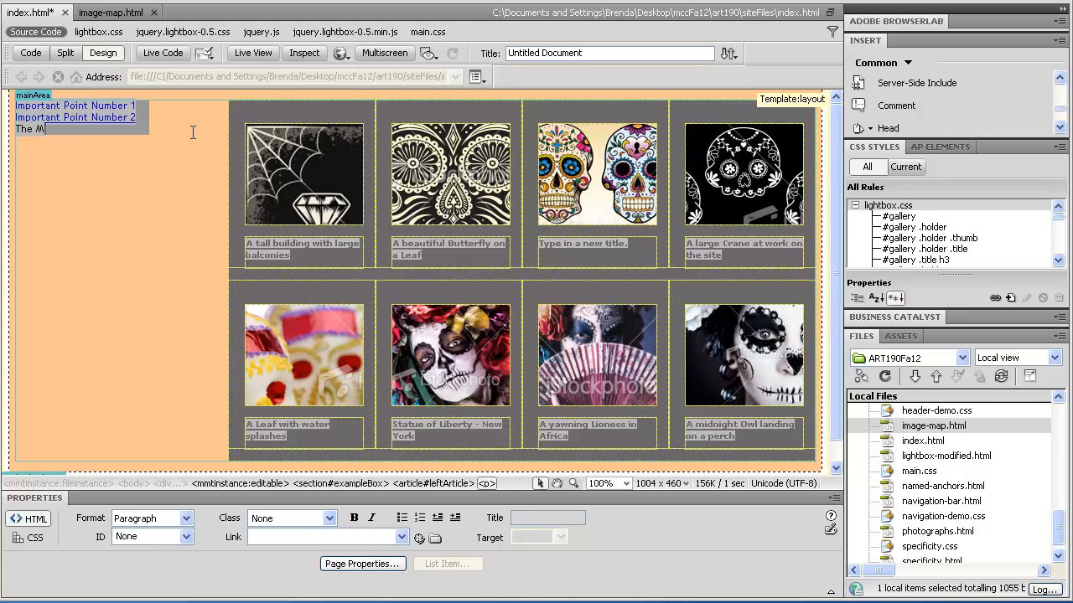
key("Backspace")
type("A Map of t")
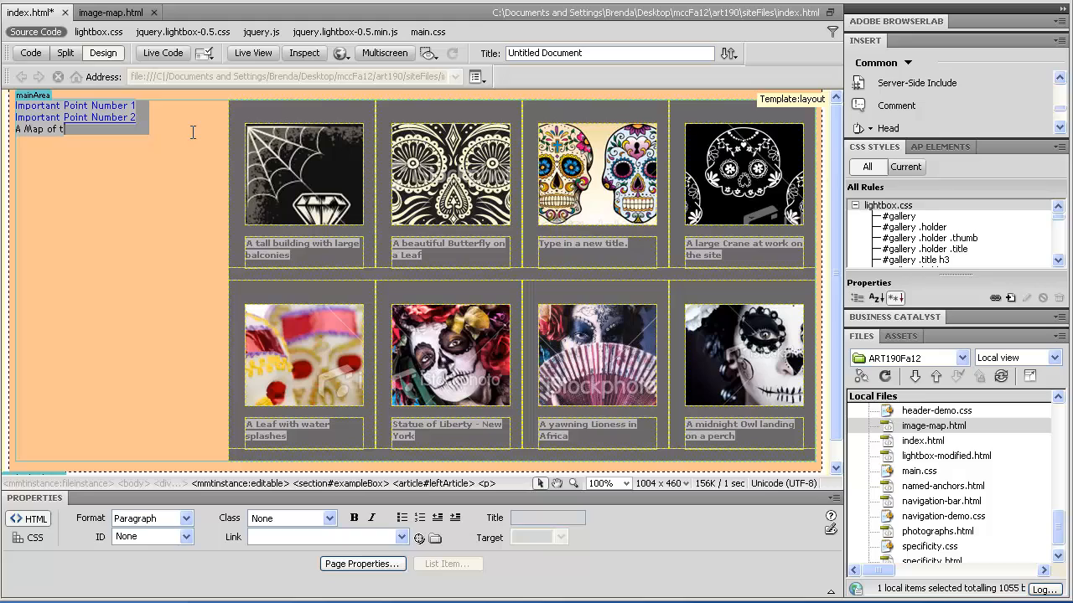
type("he USA")
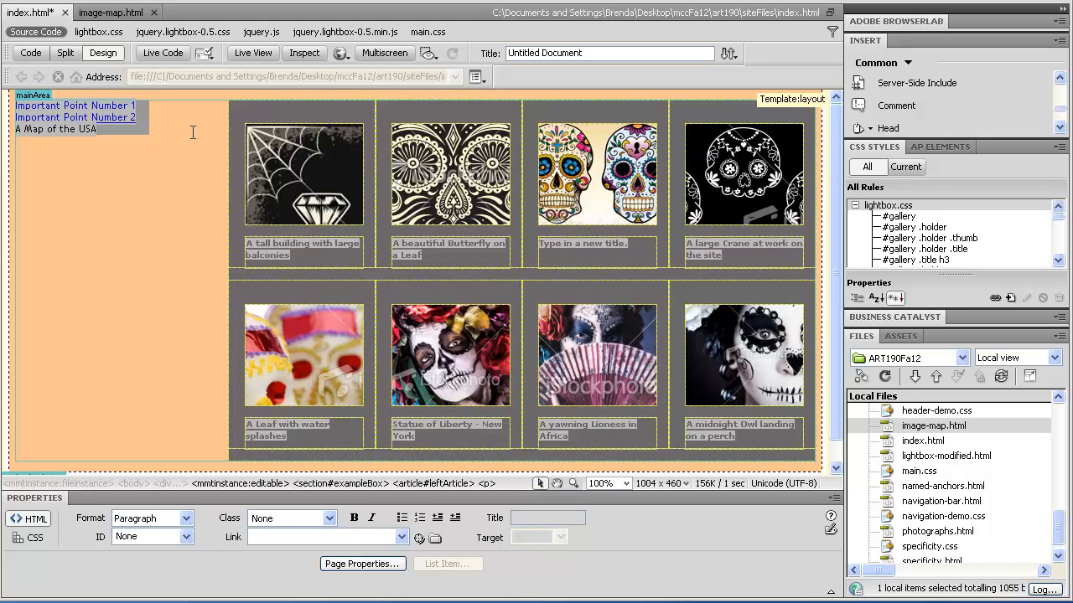
left_click(98, 129)
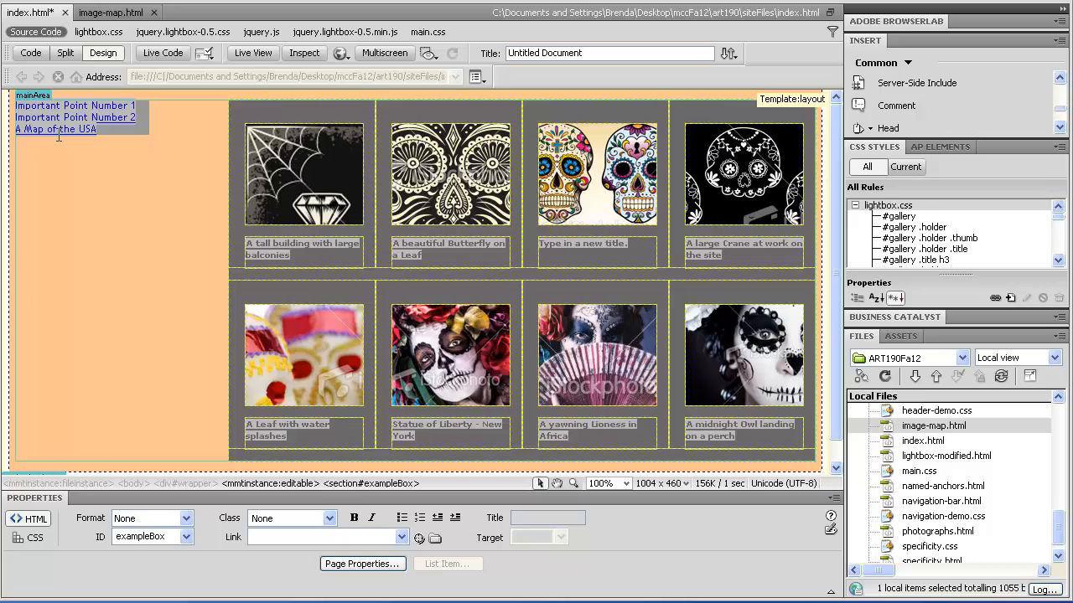
mouse_move(42, 211)
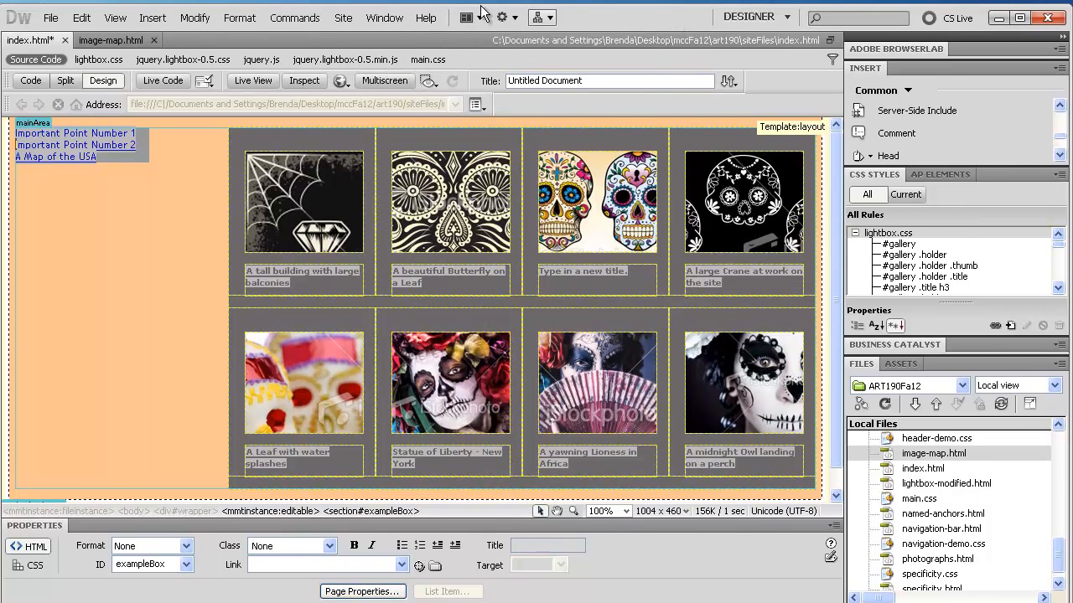
Step: Show the Behaviors panel and select the 'A Map of the USA' link
left_click(384, 17)
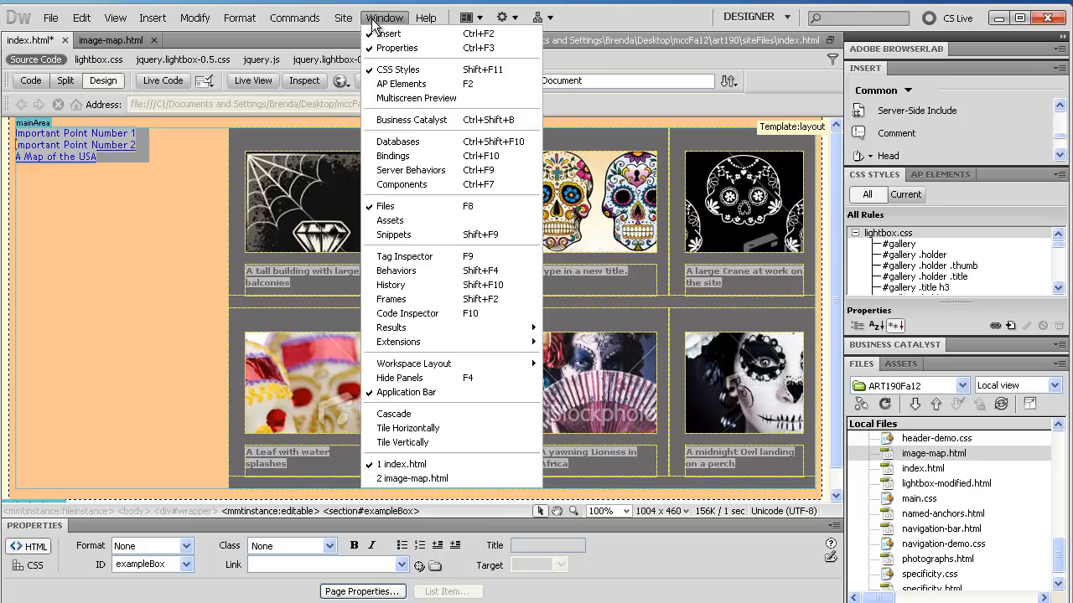
mouse_move(395, 270)
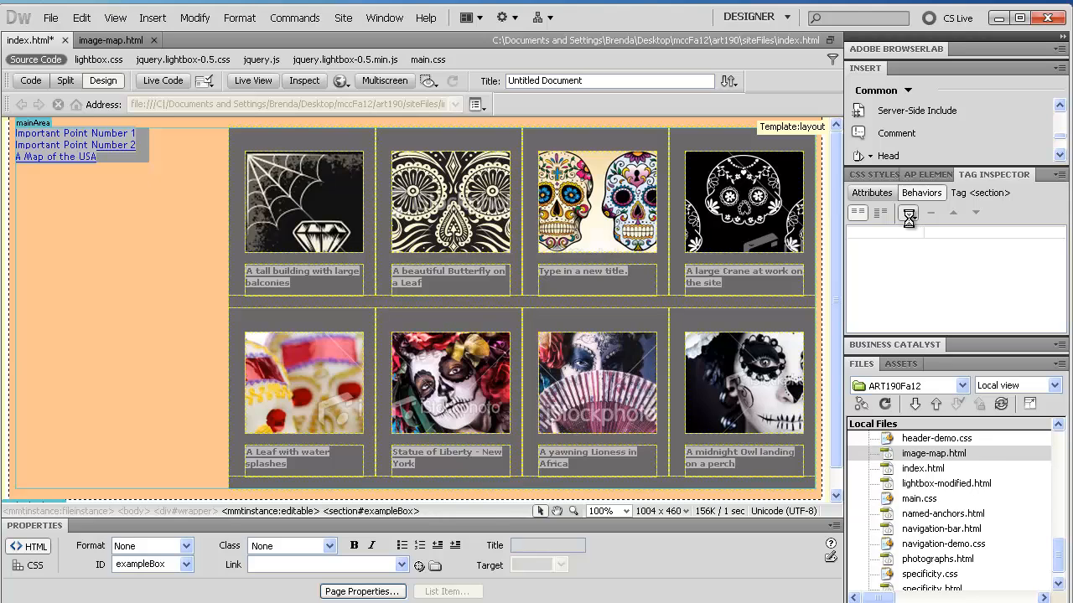
left_click(909, 212)
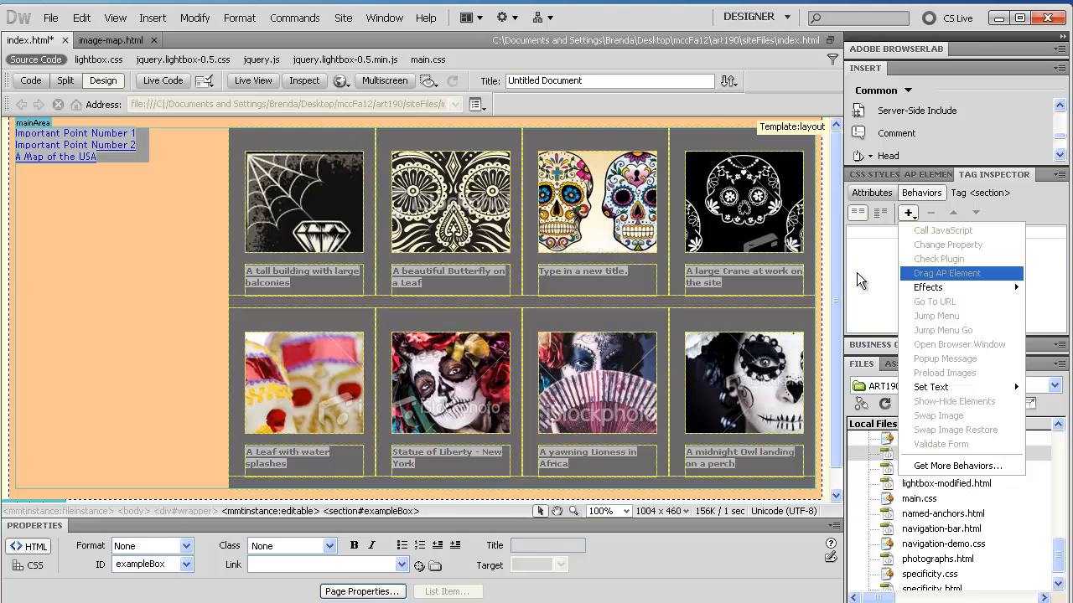
left_click(56, 157)
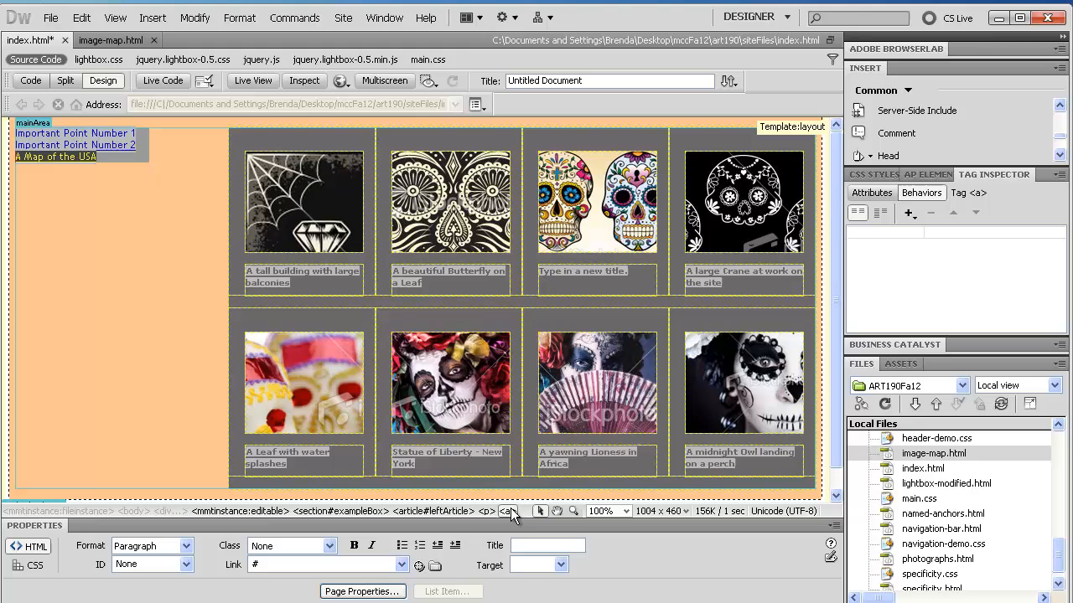
Step: Add an Open Browser Window behavior to the link
left_click(909, 213)
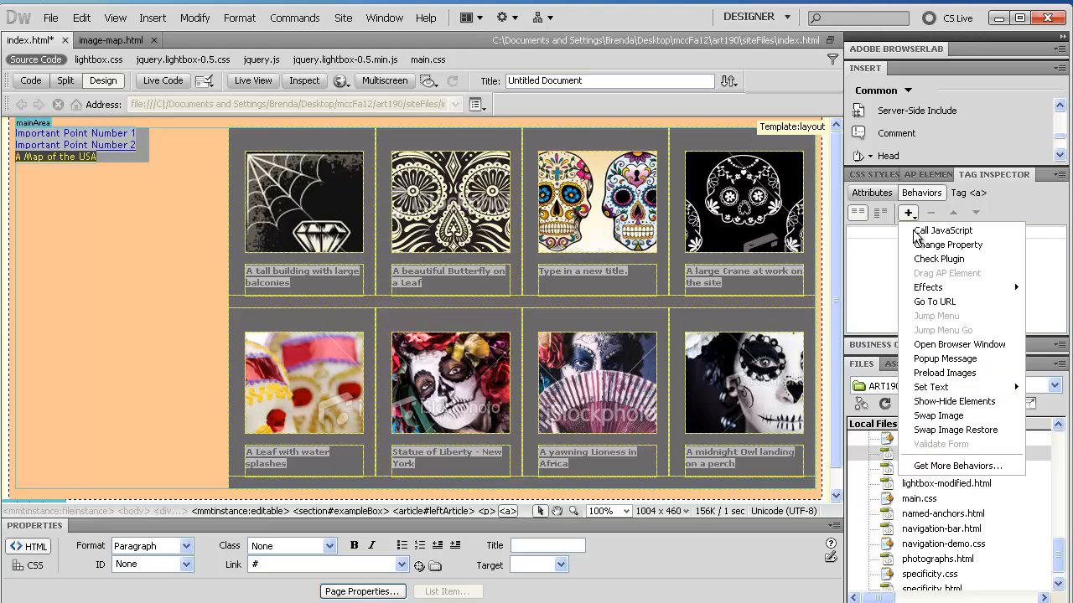
left_click(958, 345)
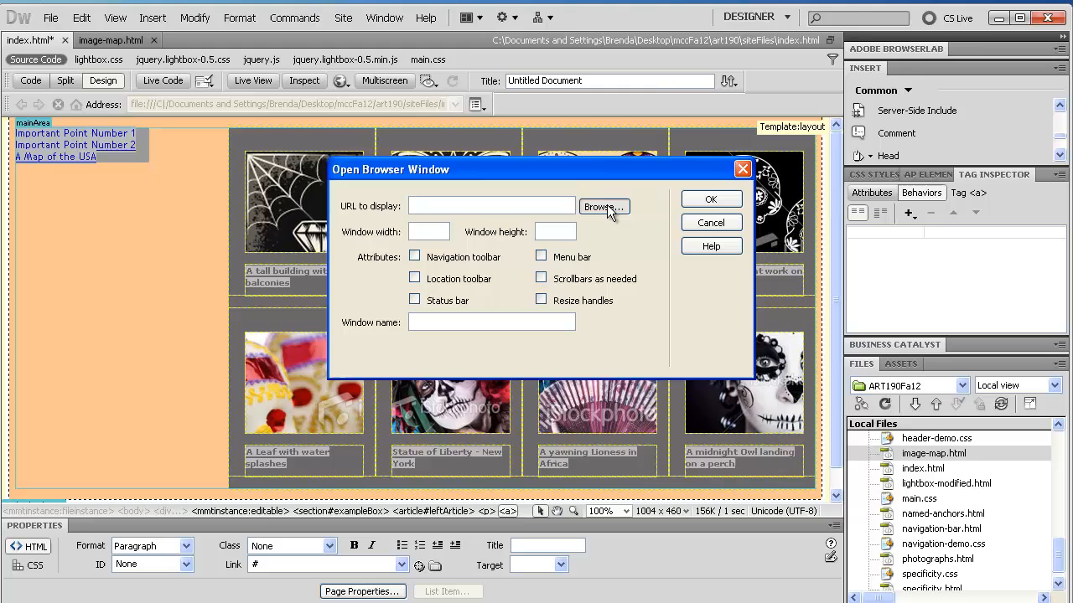
Step: Point the pop-up at image-map.html with a 725 by 650 window size
left_click(603, 207)
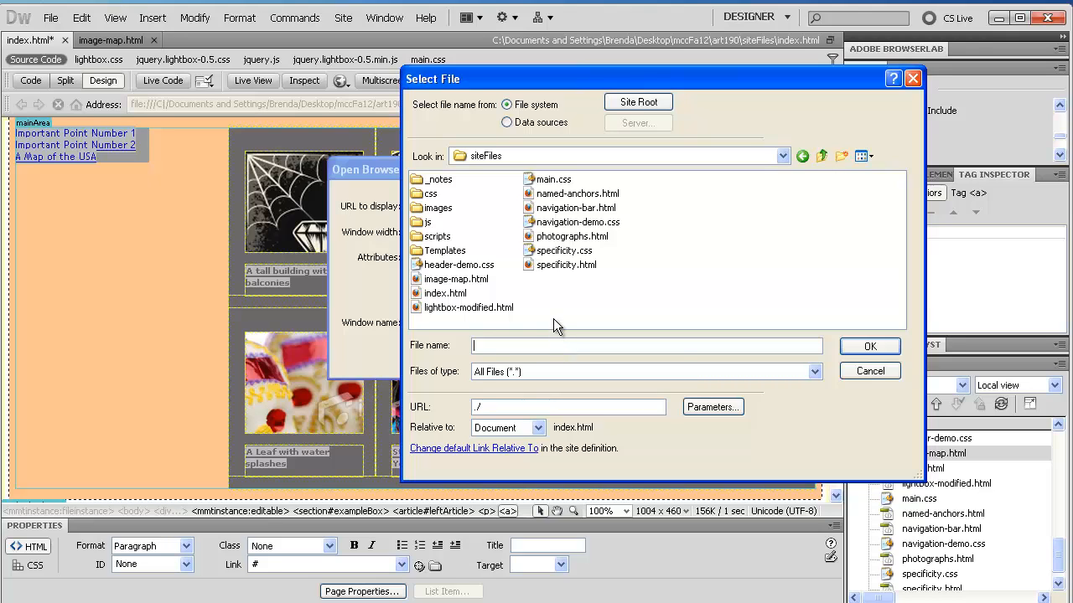
left_click(870, 345)
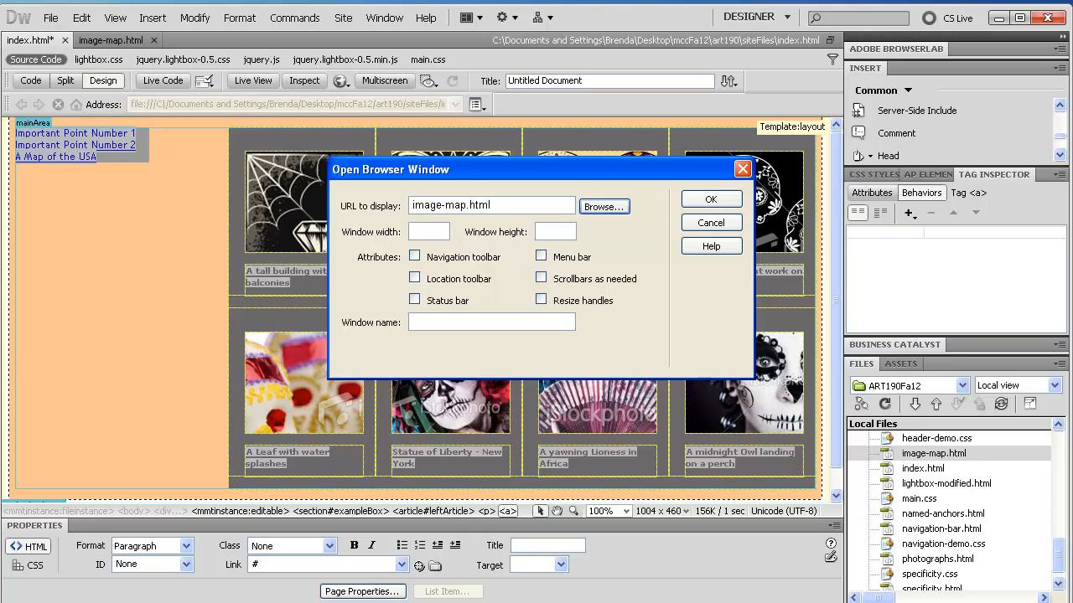
left_click(428, 232)
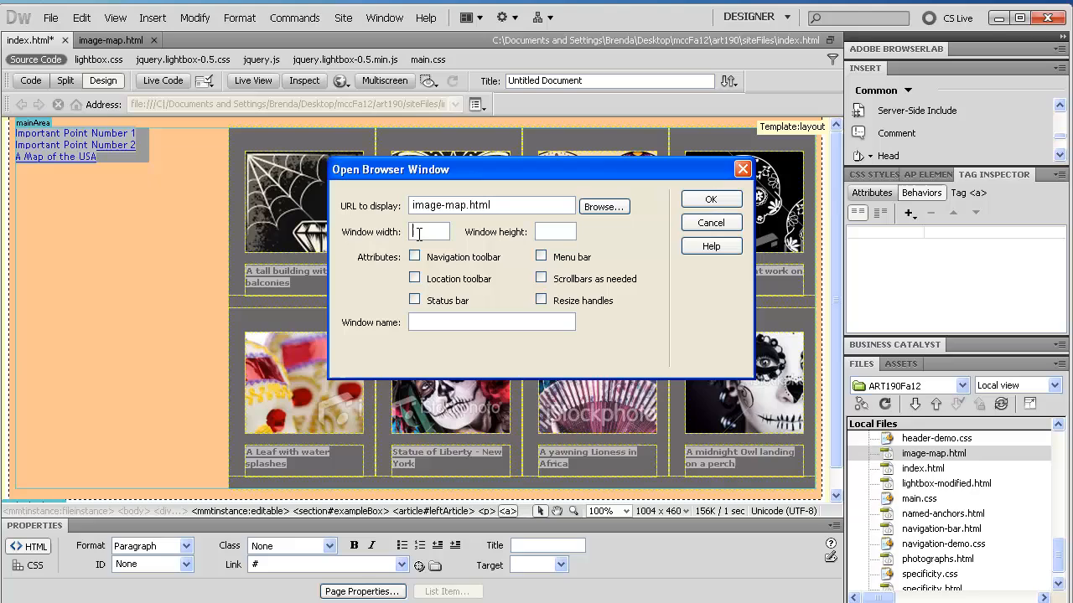
type("725")
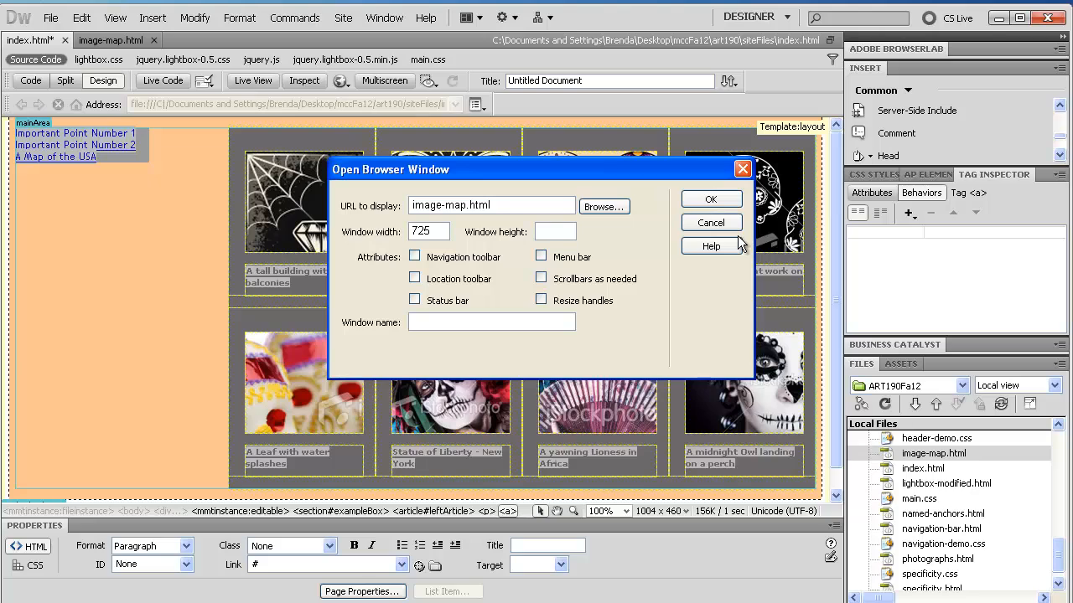
type("650")
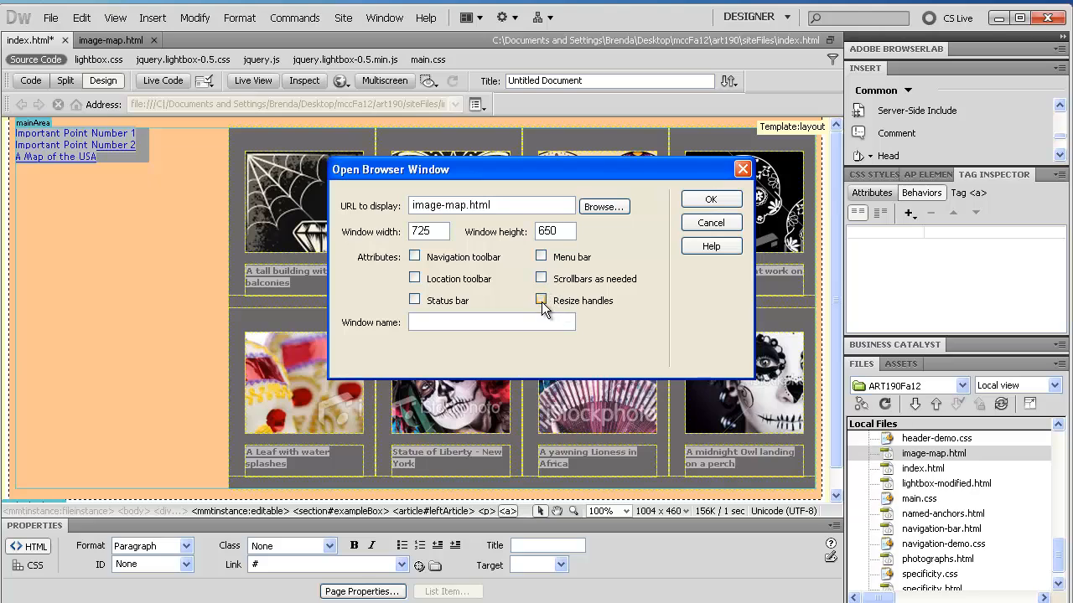
Step: Enable resize handles and scrollbars, name the window map-of-usa, and apply
left_click(540, 299)
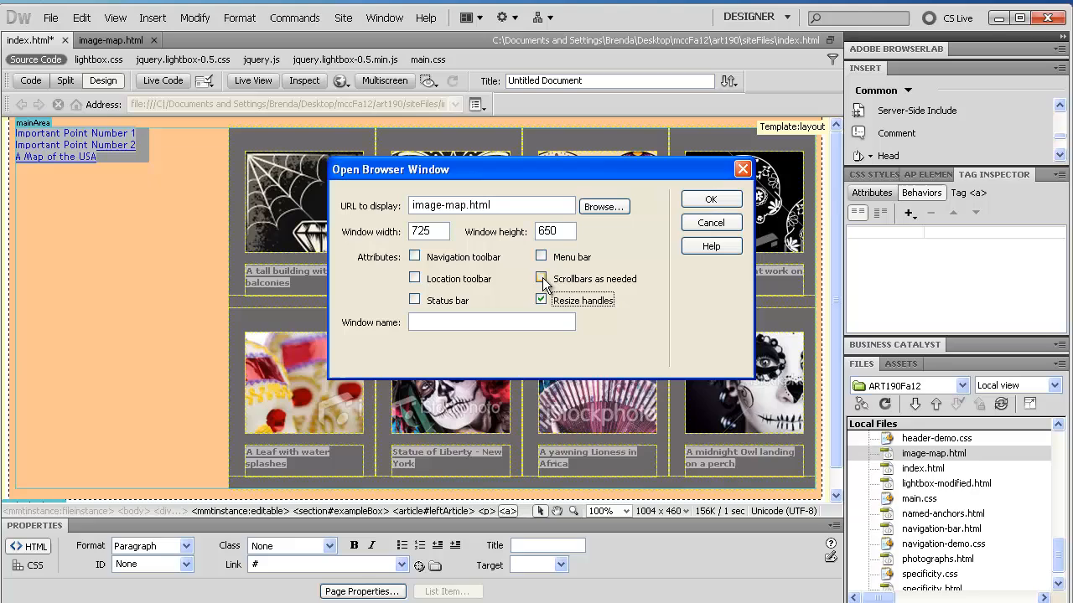
left_click(541, 278)
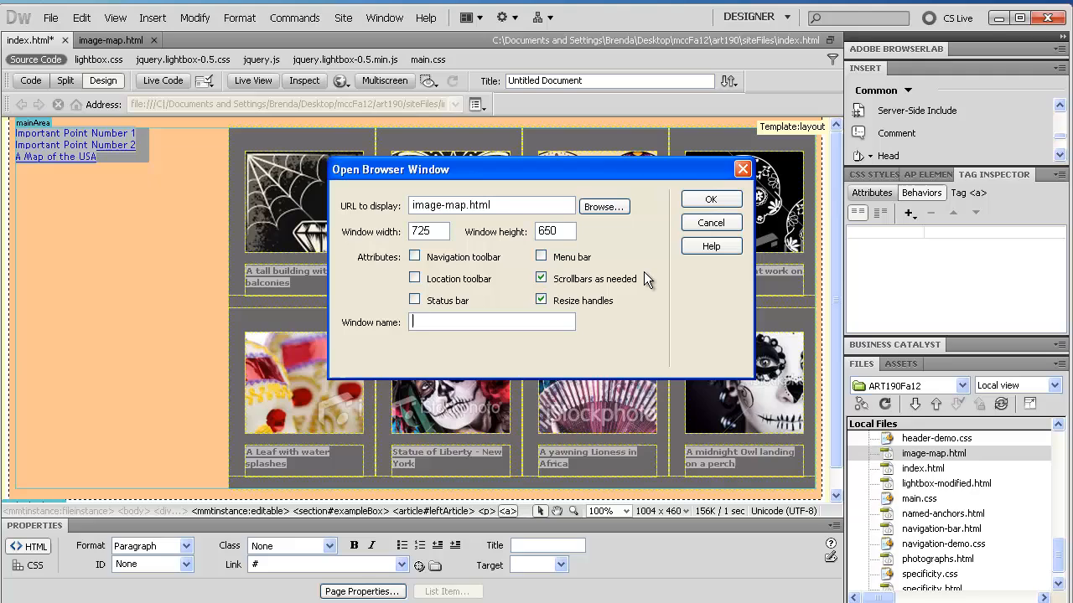
type("map-of-")
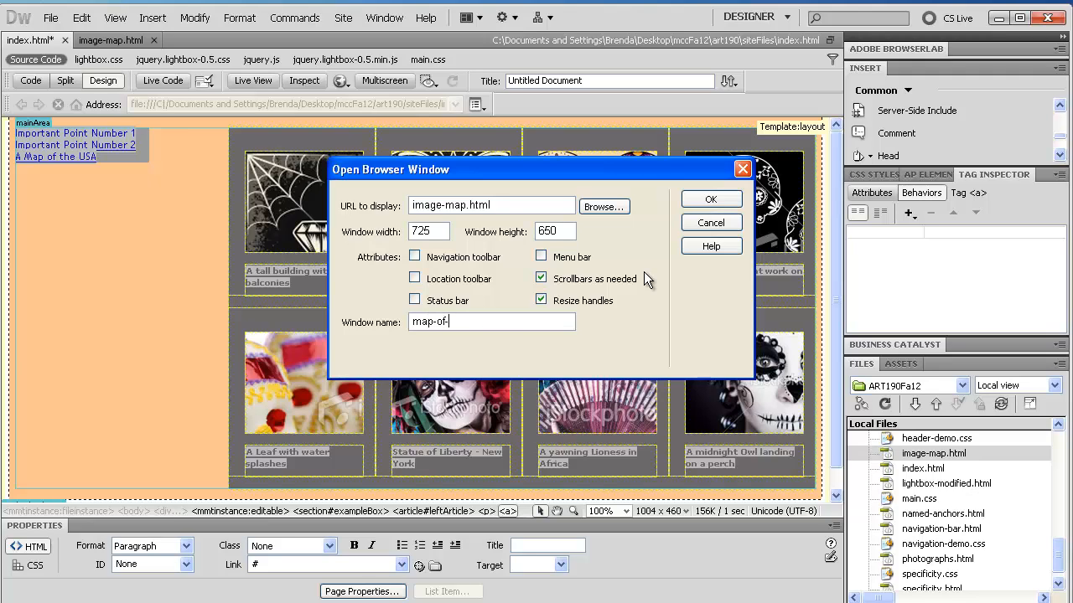
type("usa")
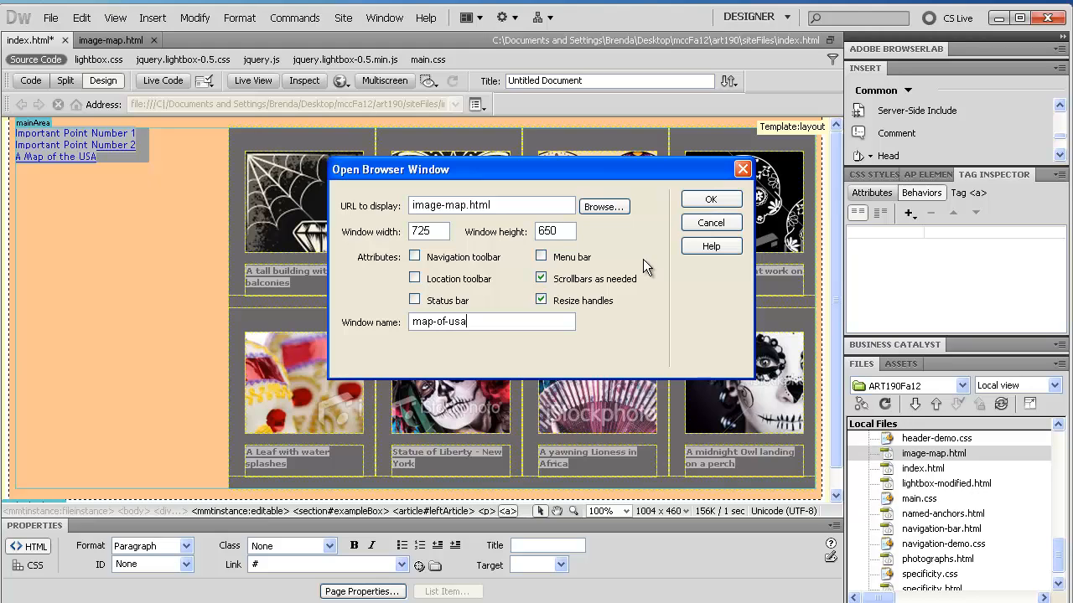
left_click(710, 198)
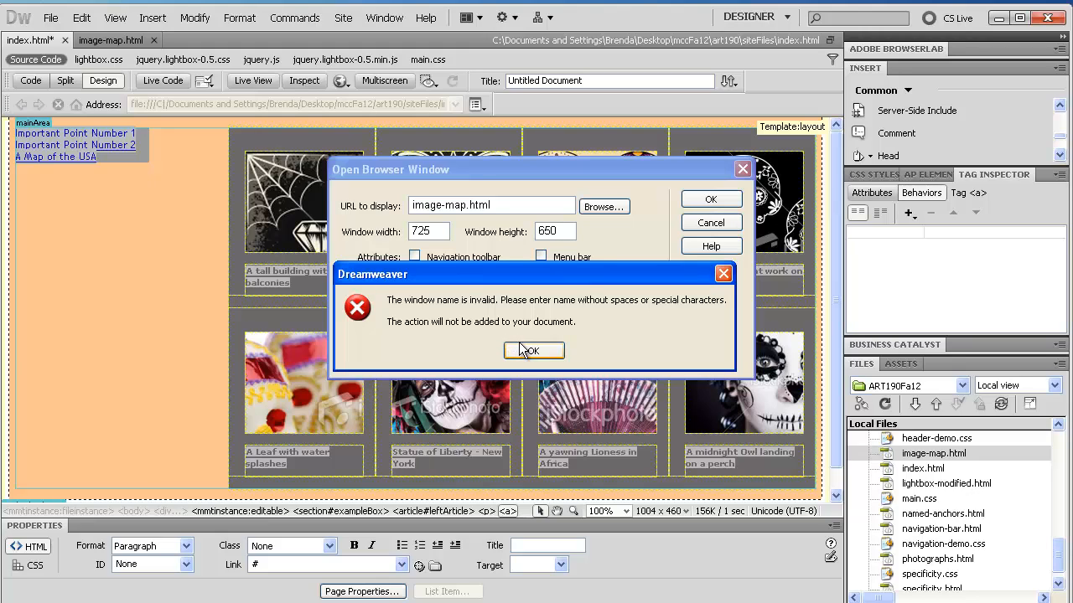
Step: Dismiss the invalid-name error, confirm the window as mapOfUSA, and preview in Firefox
left_click(533, 350)
type("mapOfUSA")
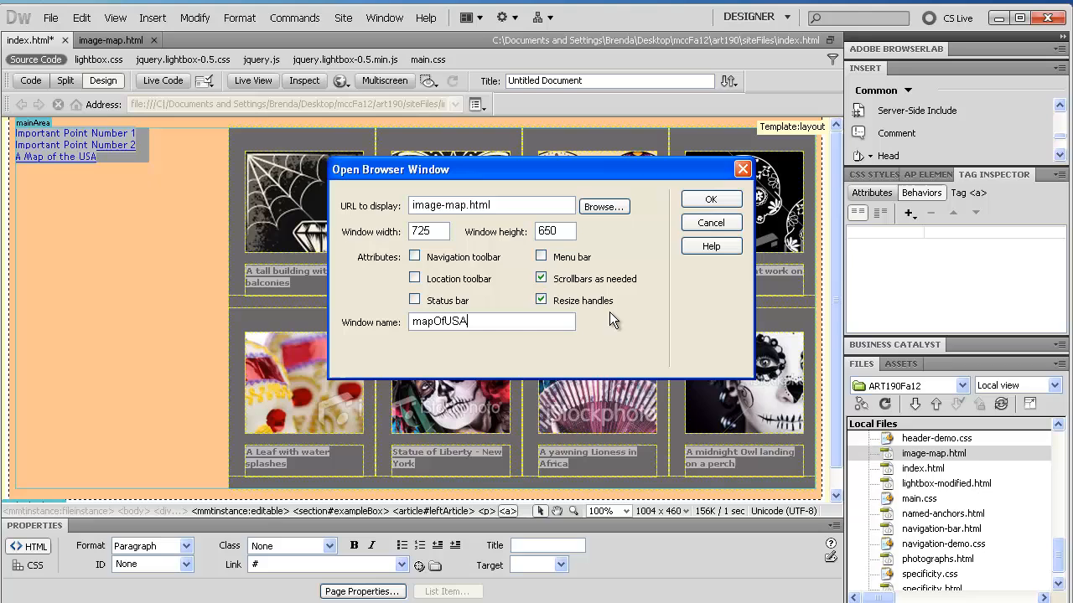
left_click(710, 199)
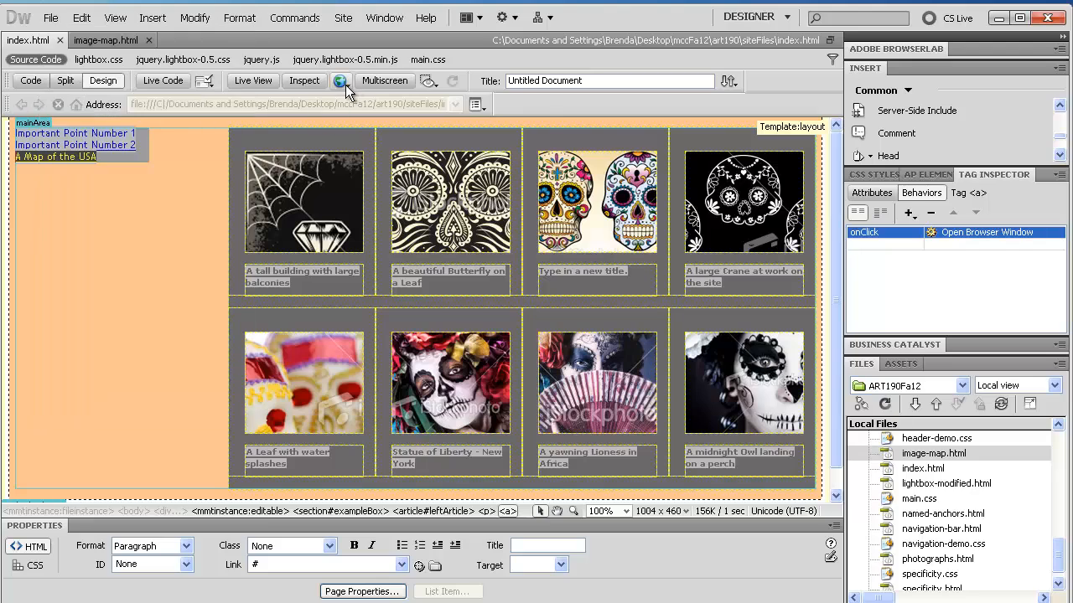
left_click(339, 81)
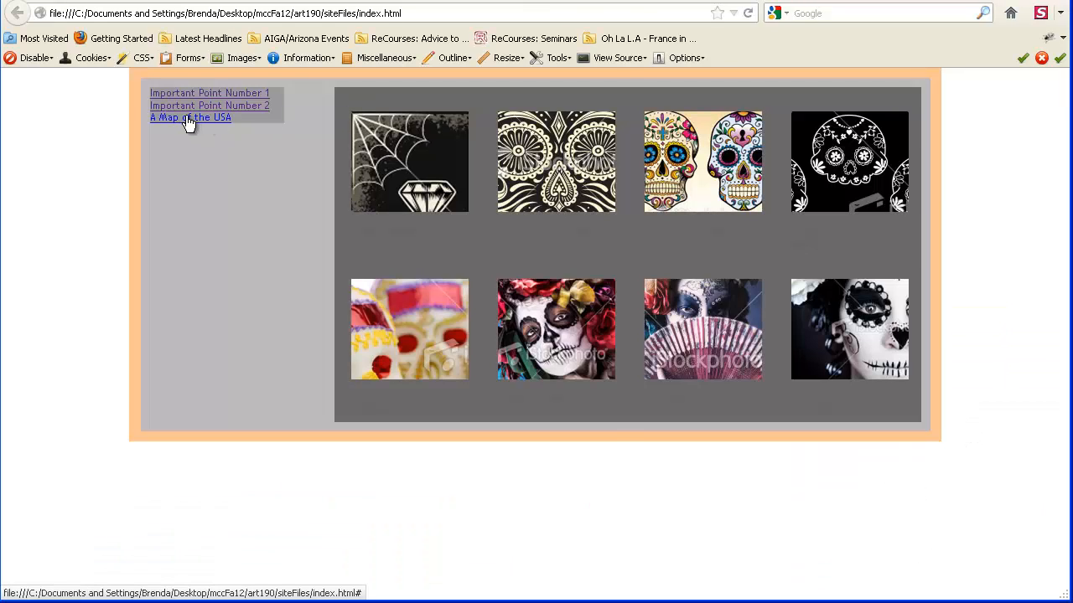
Step: Open the map pop-up from 'A Map of the USA' and drag its corner smaller
left_click(191, 117)
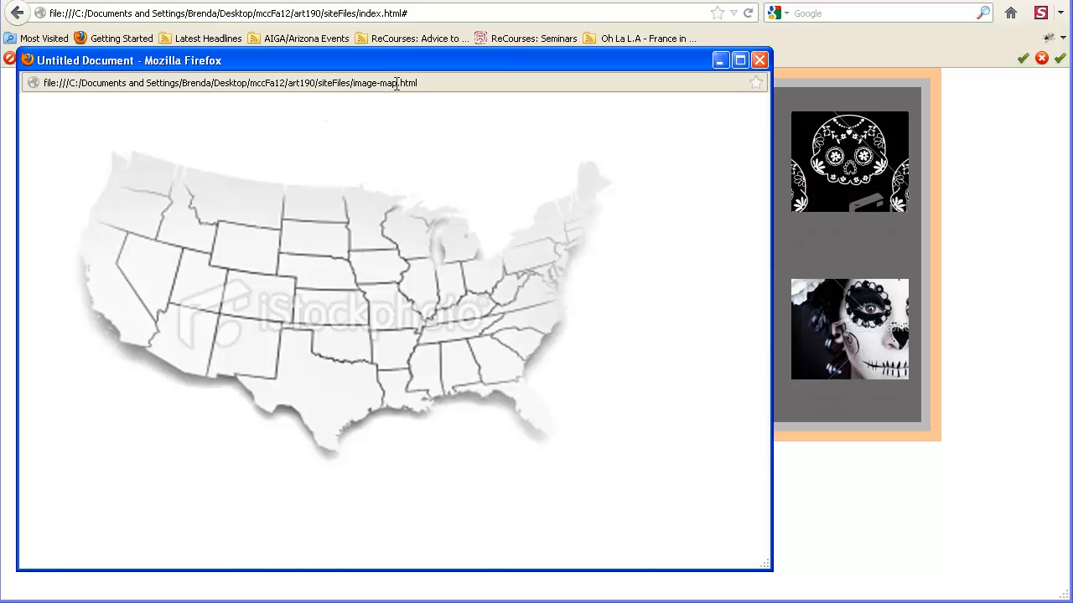
left_click_drag(767, 568, 700, 545)
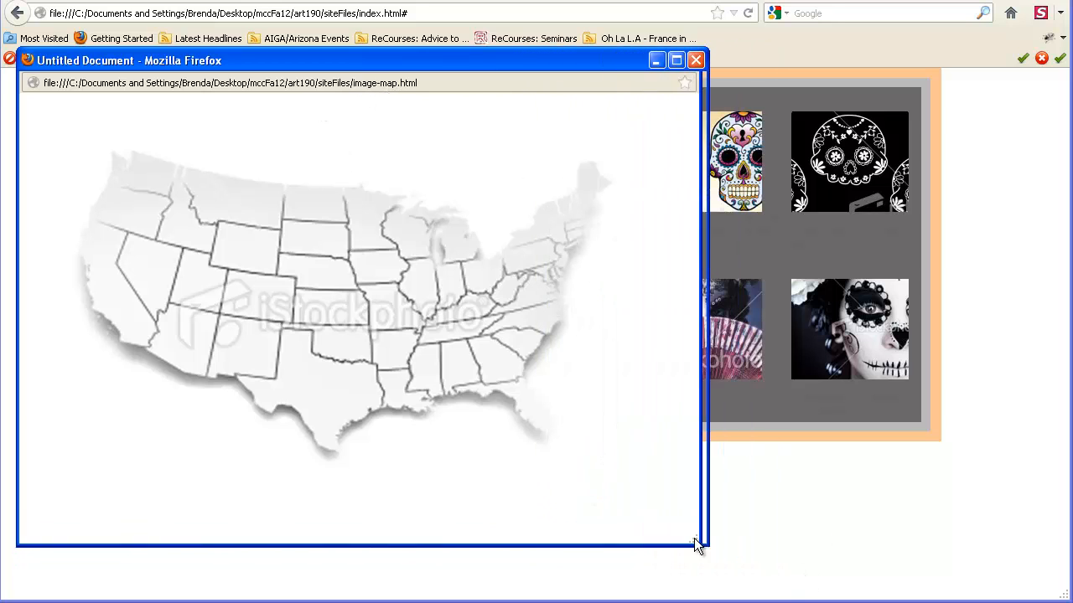